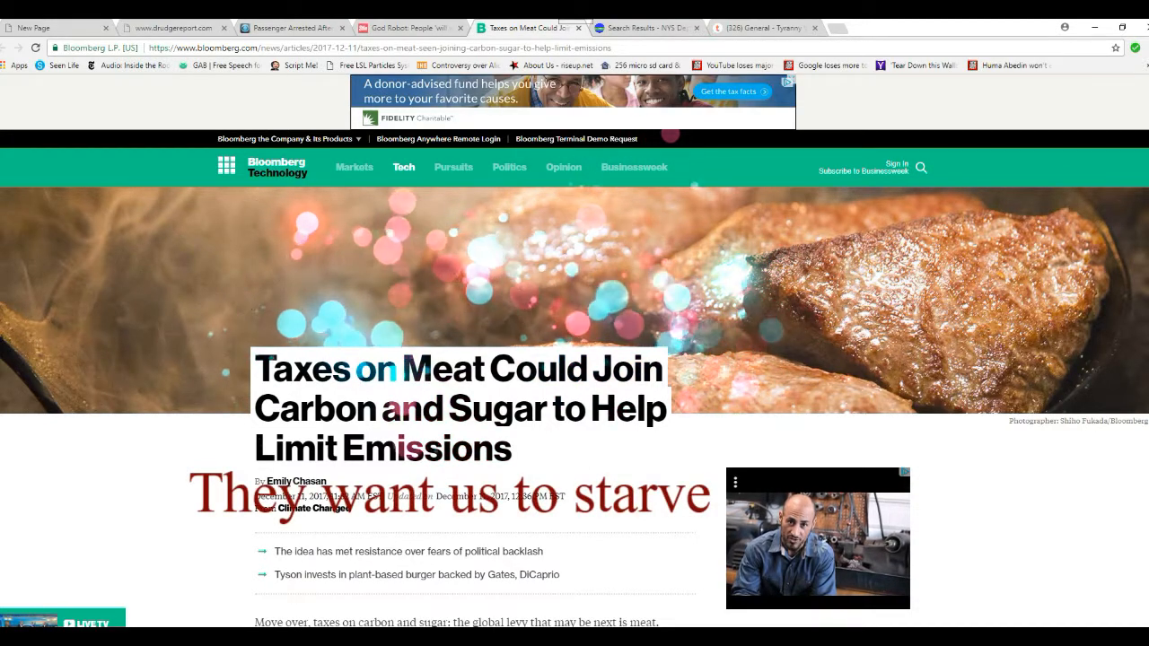
{"action": "scroll", "scroll_direction": "down", "scroll_amount": 3}
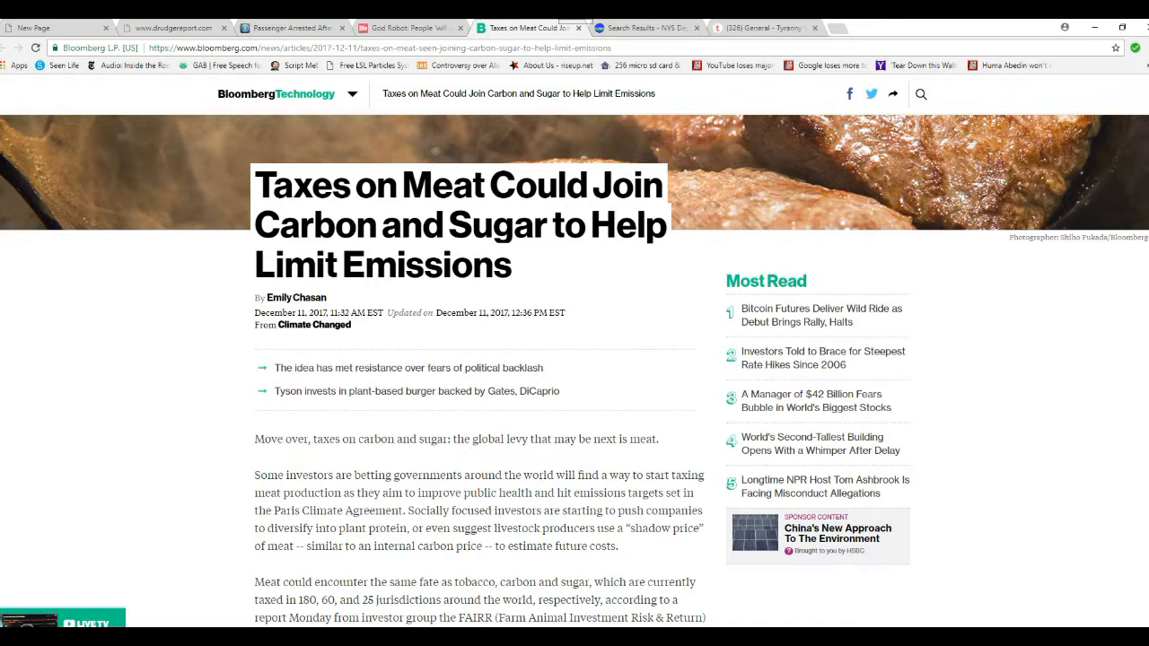
{"action": "scroll", "scroll_direction": "down", "scroll_amount": 3}
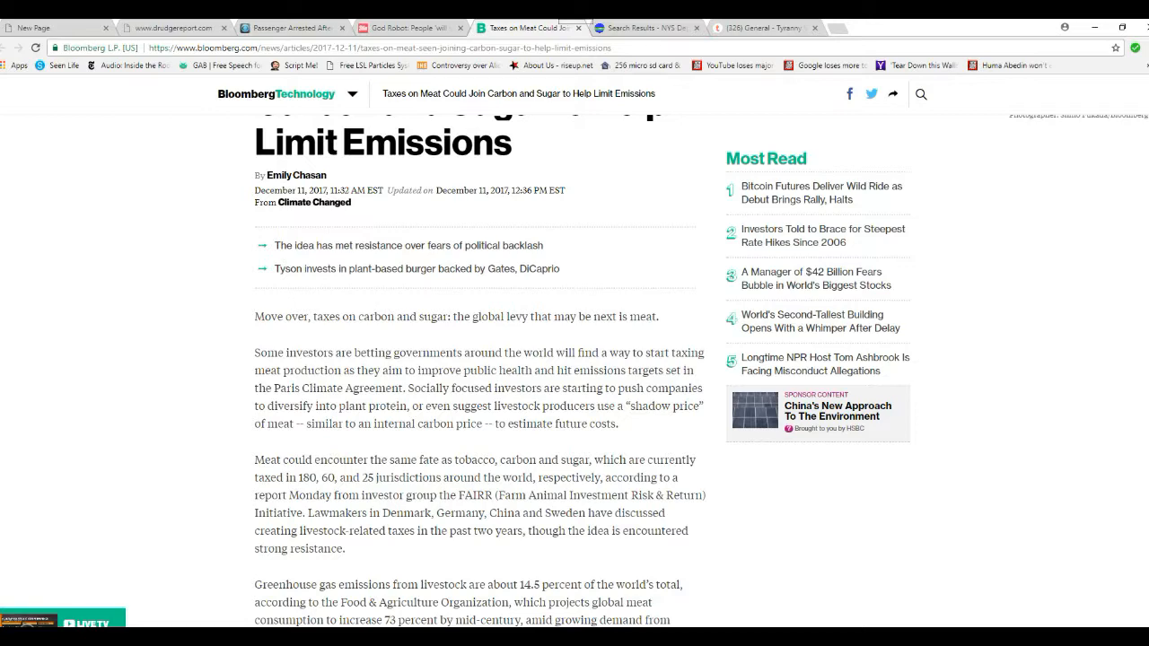
{"action": "scroll", "scroll_direction": "down", "scroll_amount": 3}
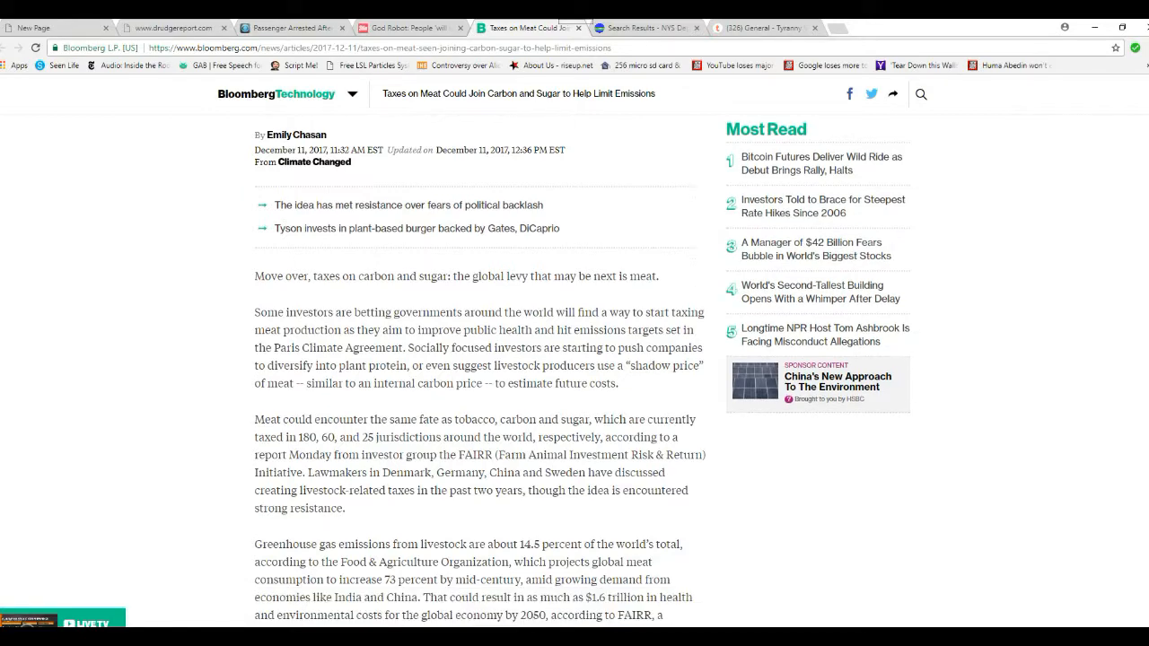
{"action": "scroll", "scroll_direction": "down", "scroll_amount": 3}
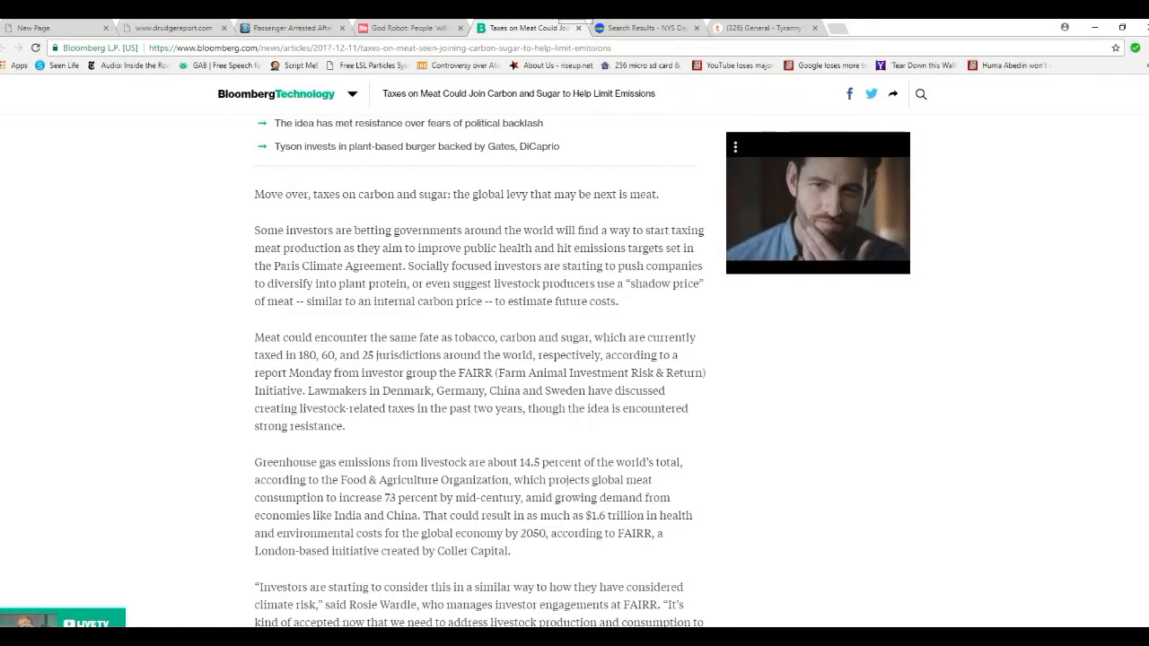
{"action": "scroll", "scroll_direction": "down", "scroll_amount": 3}
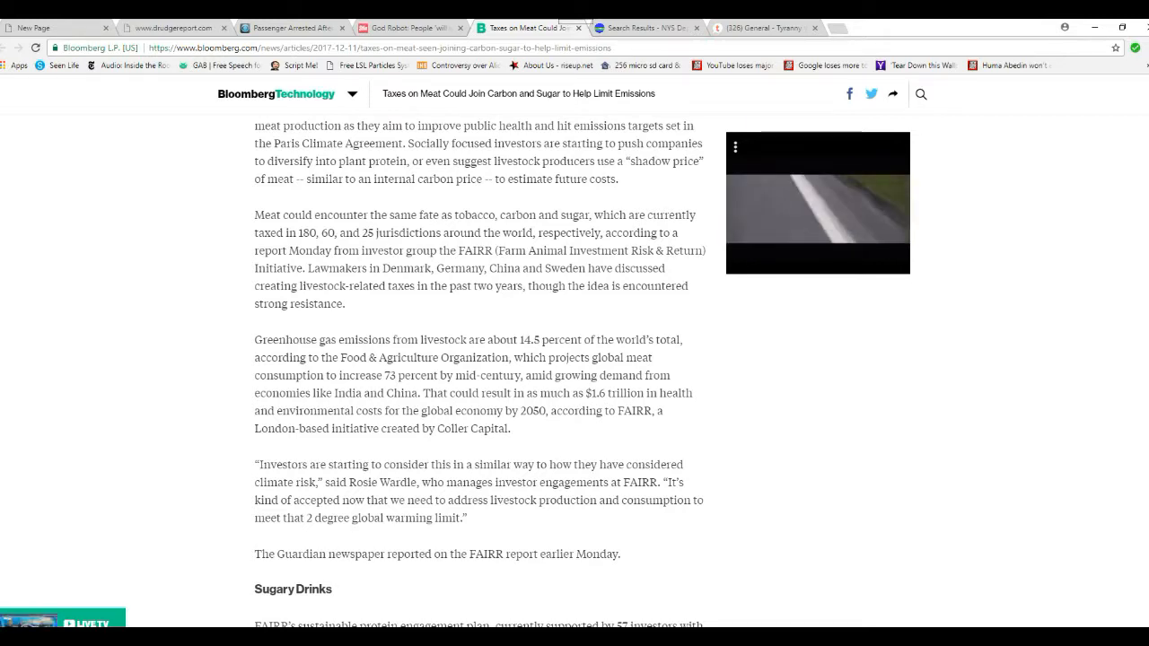
{"action": "scroll", "scroll_direction": "down", "scroll_amount": 3}
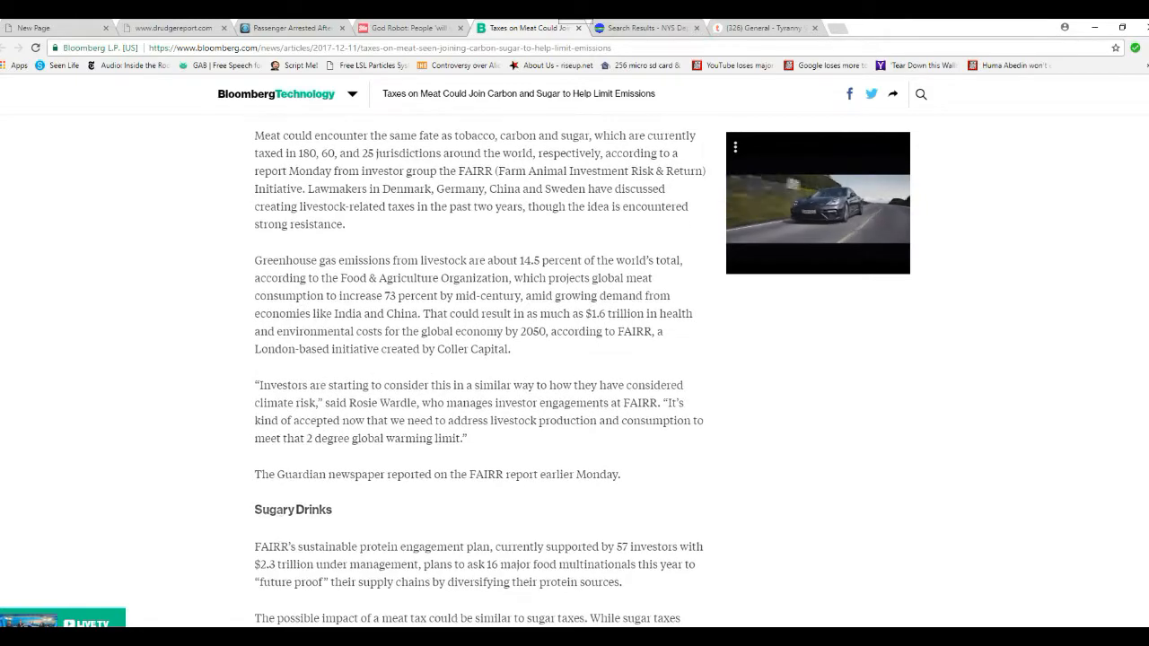
{"action": "scroll", "scroll_direction": "down", "scroll_amount": 3}
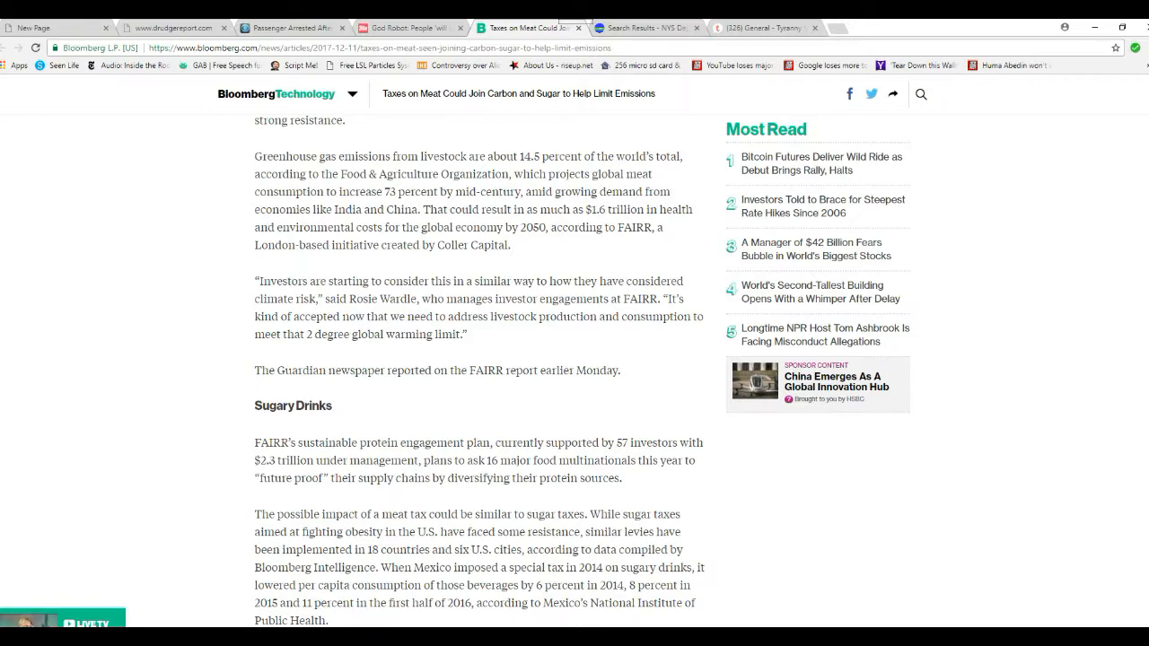
{"action": "scroll", "scroll_direction": "down", "scroll_amount": 3}
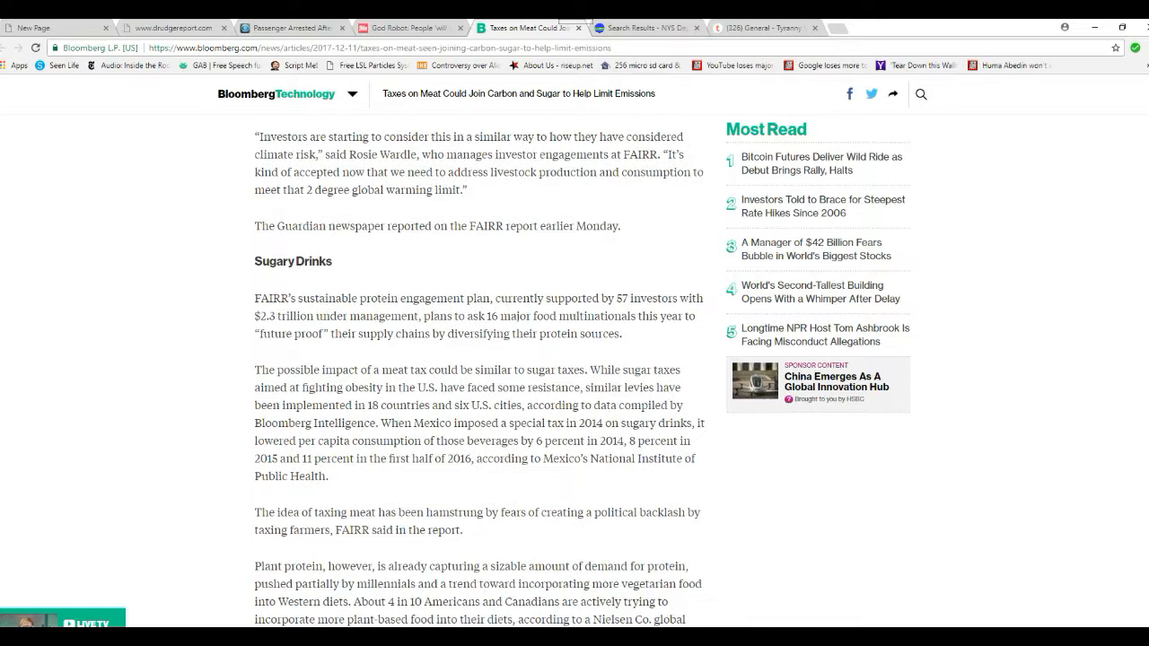
{"action": "scroll", "scroll_direction": "down", "scroll_amount": 3}
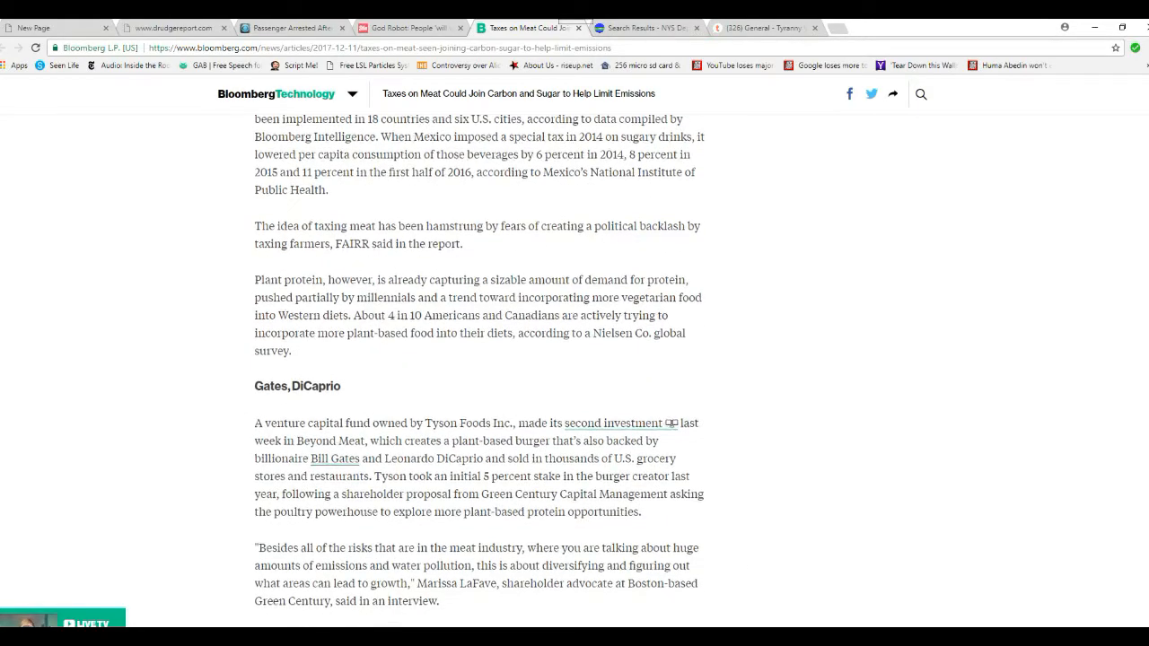
{"action": "scroll", "scroll_direction": "down", "scroll_amount": 3}
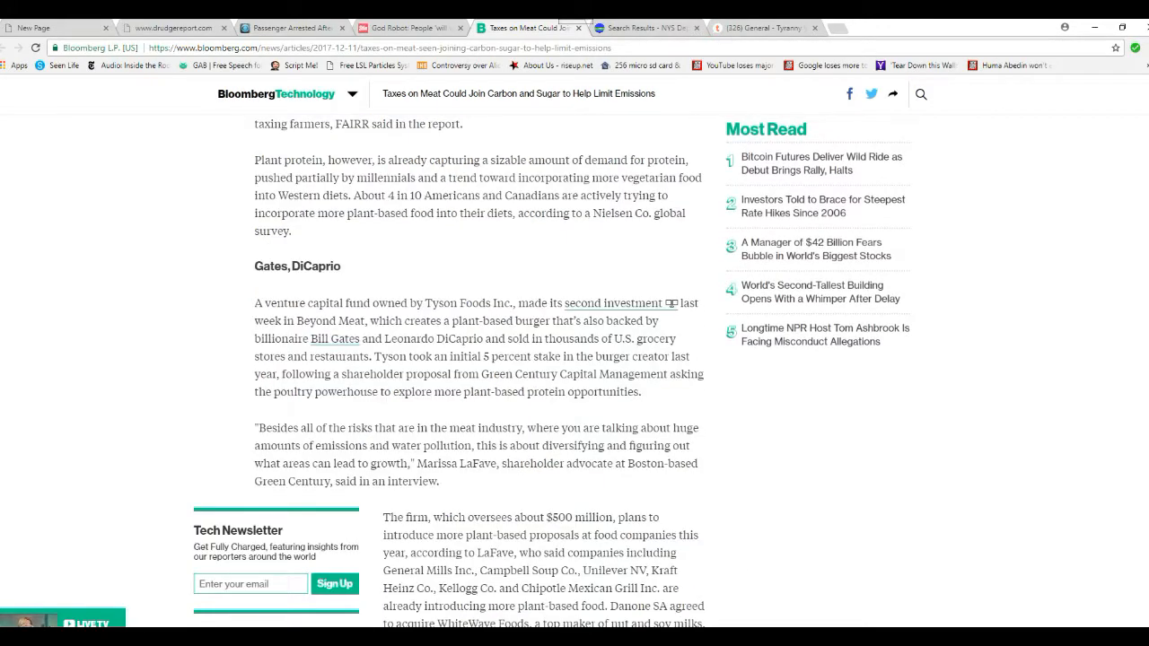